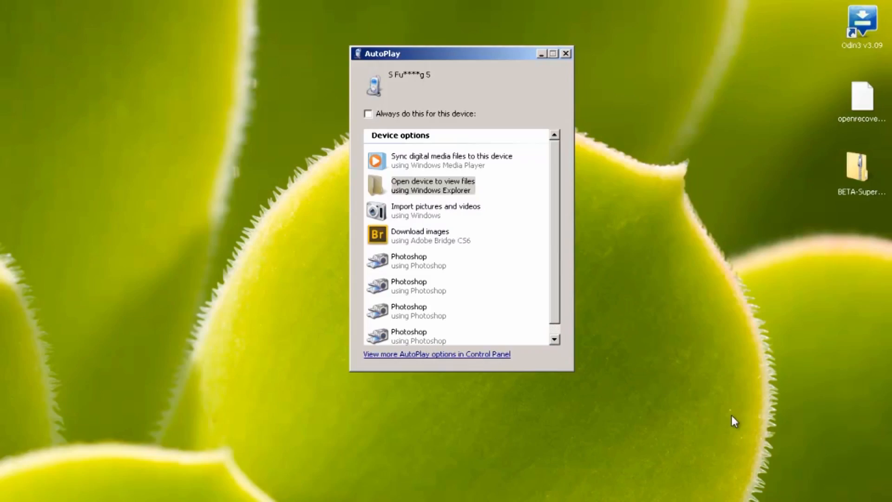
Pick the AutoPlay option to view the phone's files in Windows Explorer
left_click(433, 186)
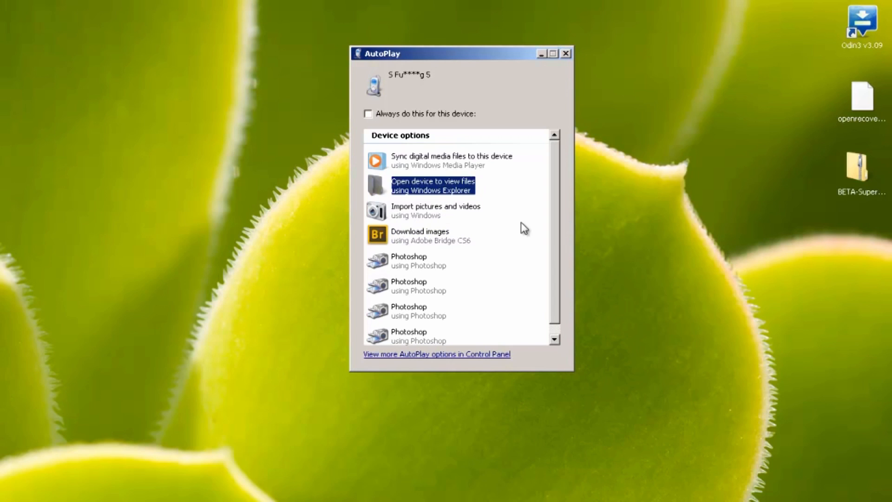
Open the phone in Explorer to show its Card and Phone storage drives
left_click(433, 185)
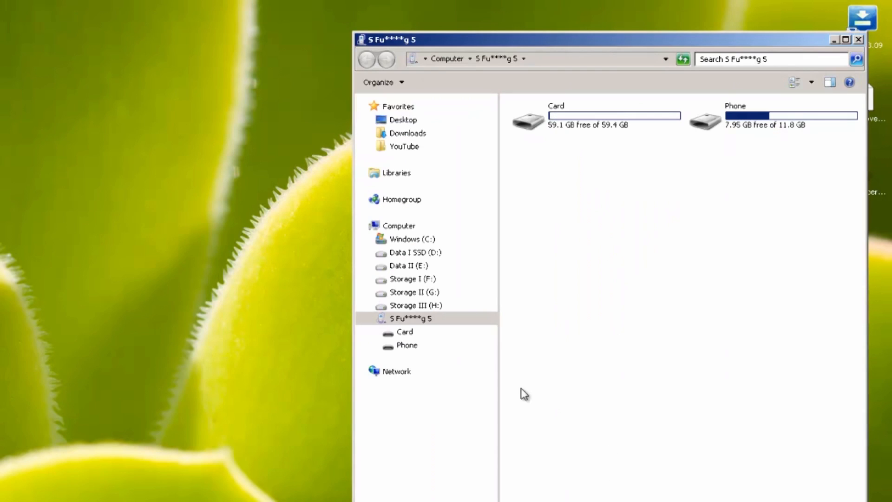
mouse_move(667, 55)
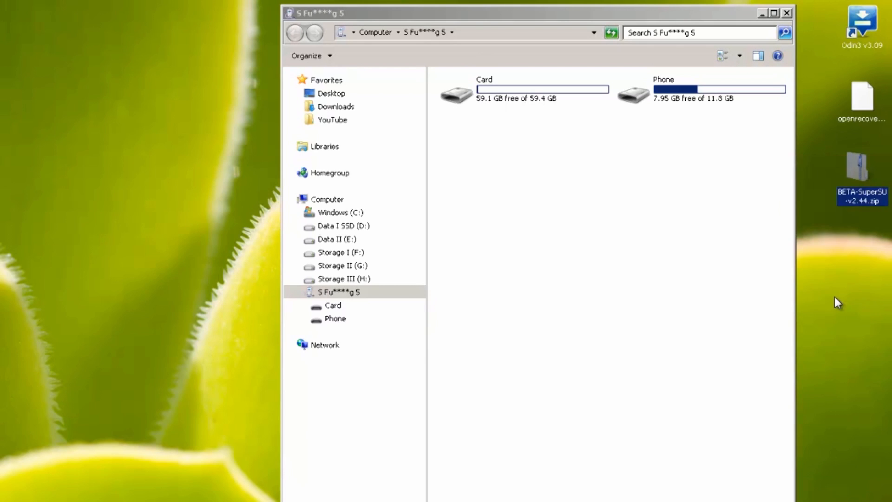
mouse_move(505, 108)
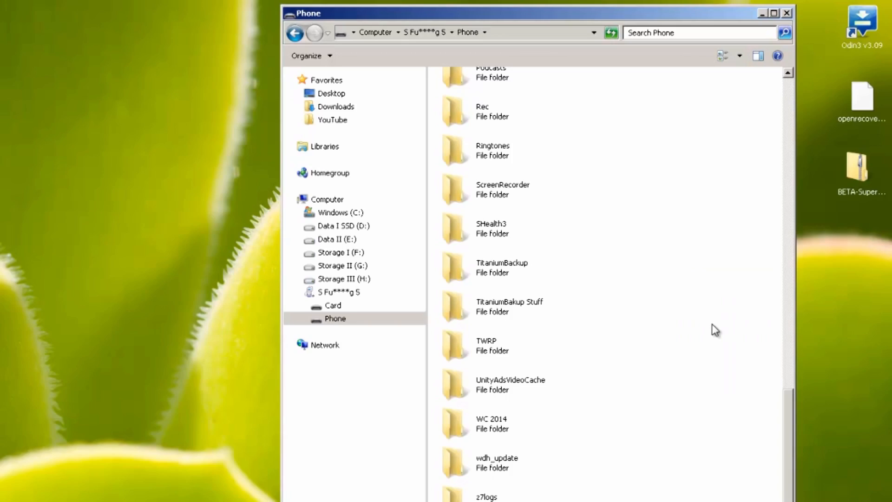
mouse_move(789, 16)
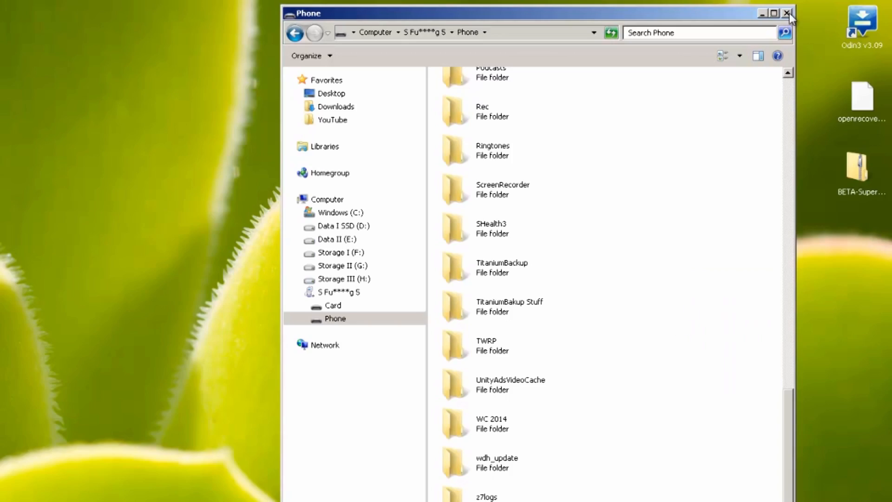